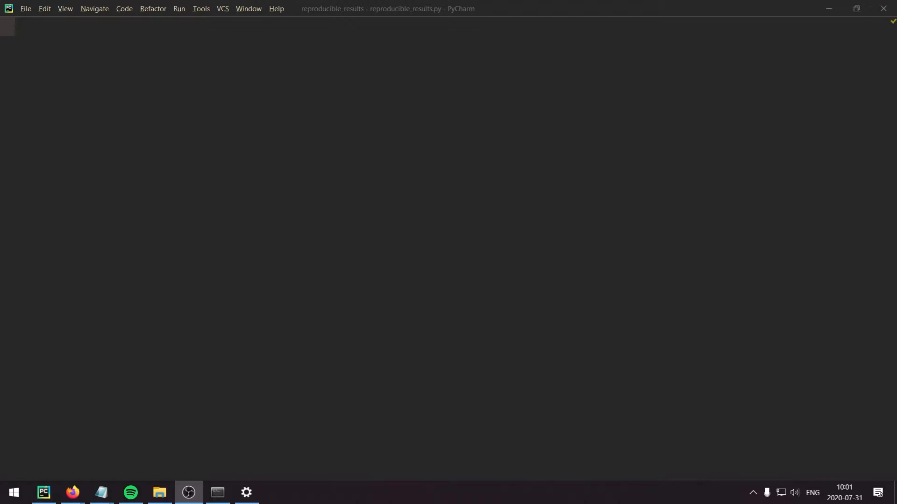
# - Add 'import torch', 'import numpy as np' and 'import random' with blank lines after
pyautogui.write('import torch')
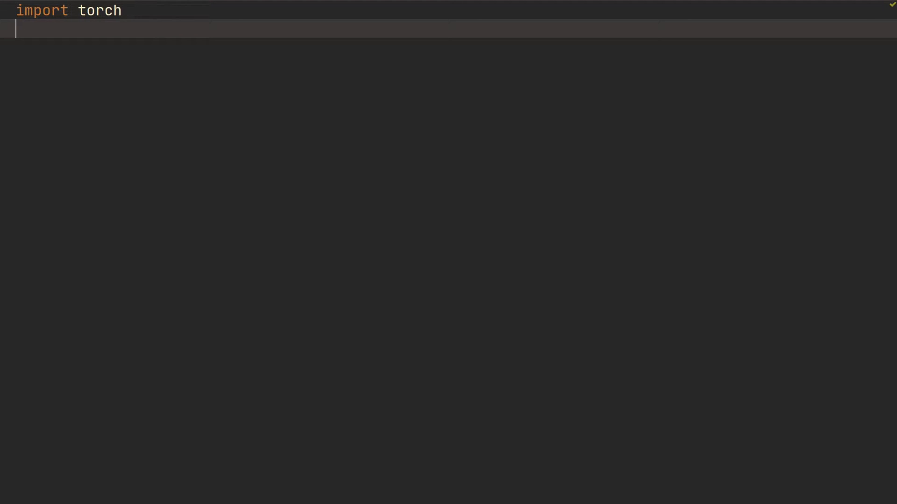
pyautogui.write('import numpy as np')
pyautogui.write('import r')
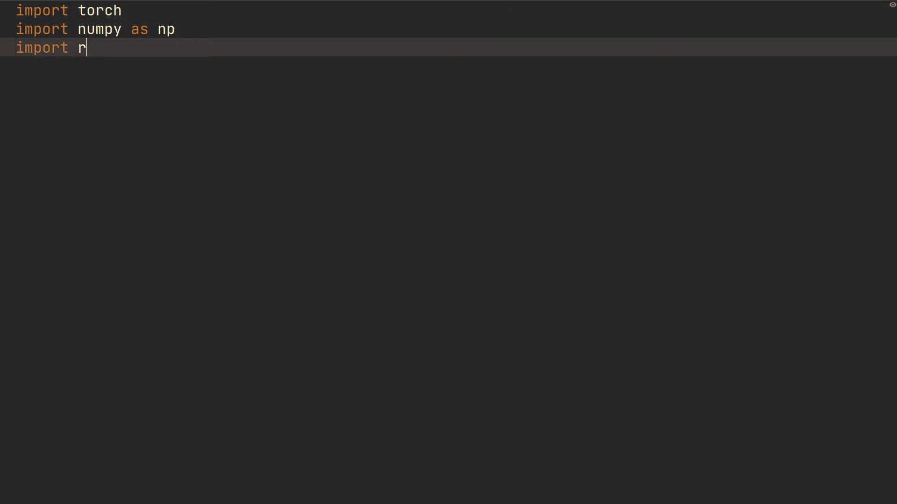
pyautogui.write('andom')
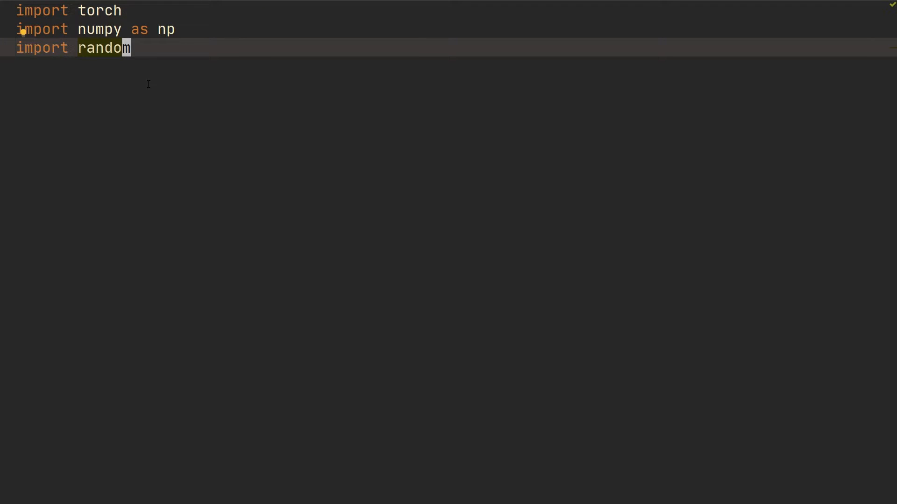
pyautogui.press('Return')
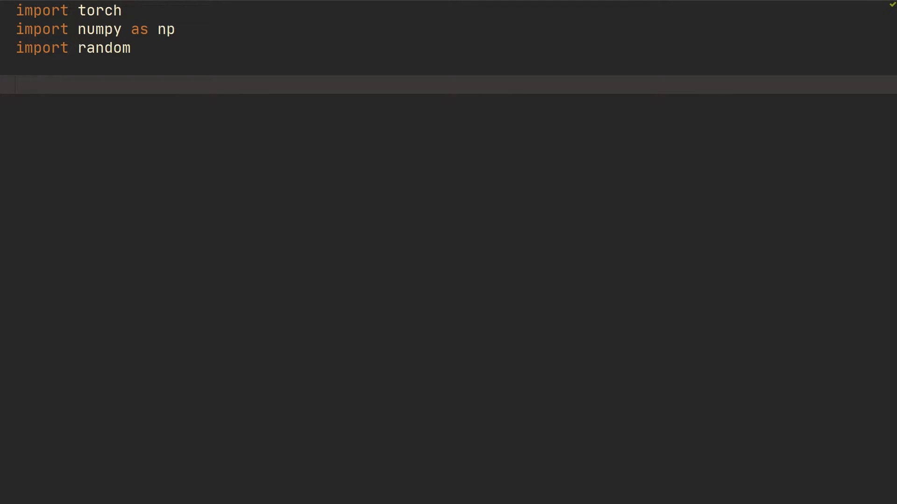
# - Create x = torch.rand((5,5)), a random 5×5 tensor
pyautogui.write('x = torch.')
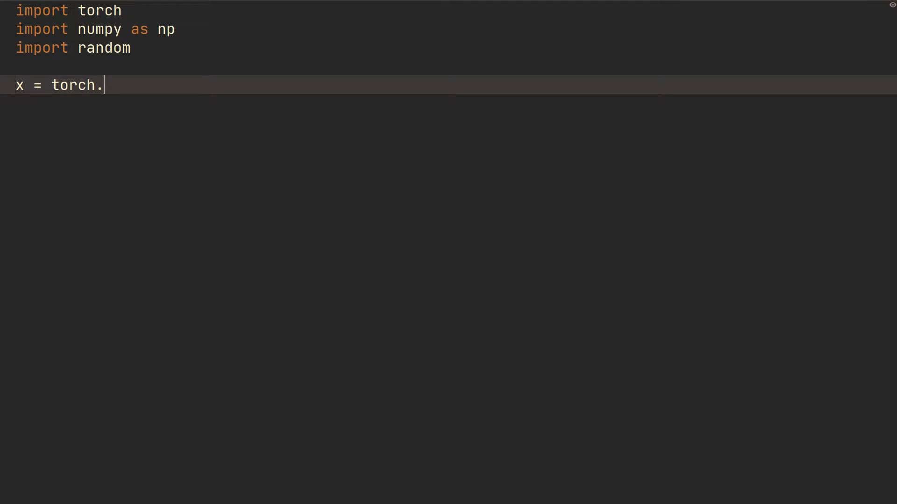
pyautogui.write('rand')
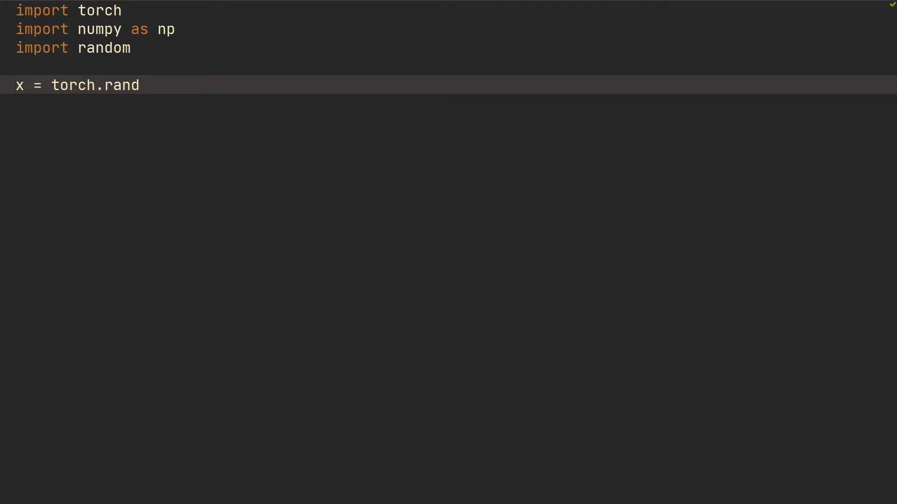
pyautogui.write('((5,5)')
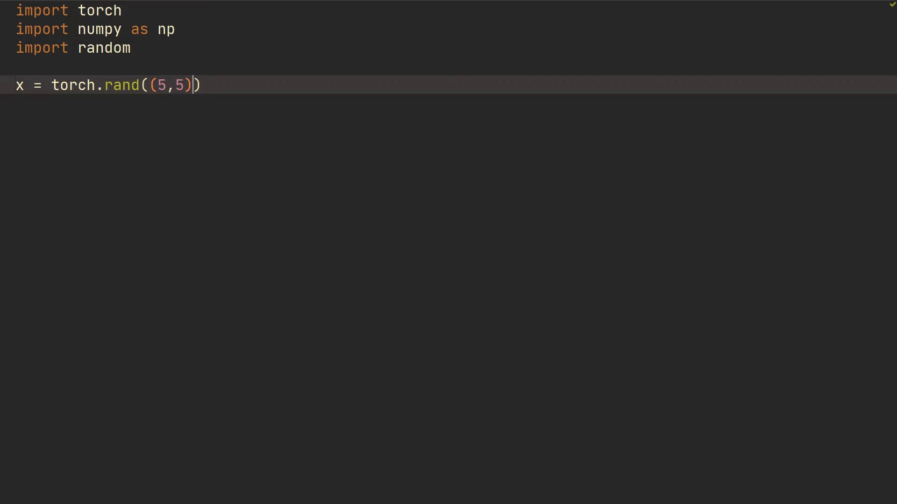
# - Print torch.einsum('ii->', x) and run the script, outputting tensor(3.2354)
pyautogui.write('prin')
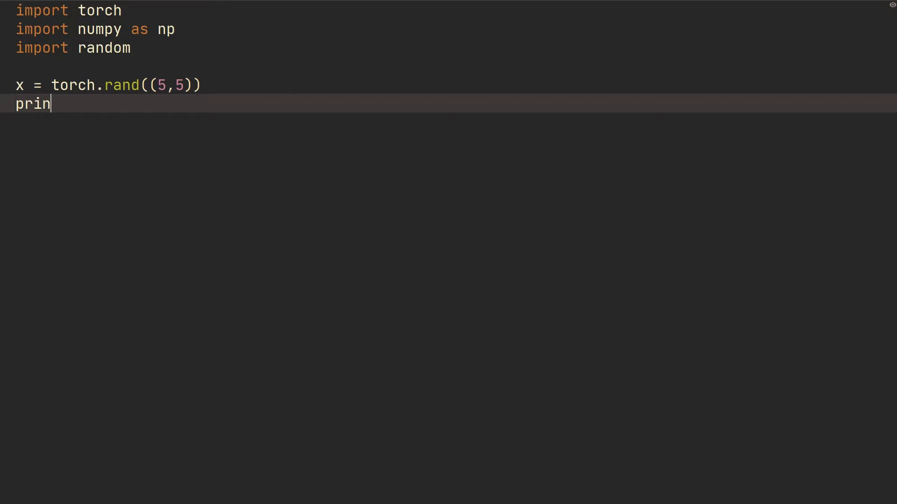
pyautogui.write("t(torch.einsum('")
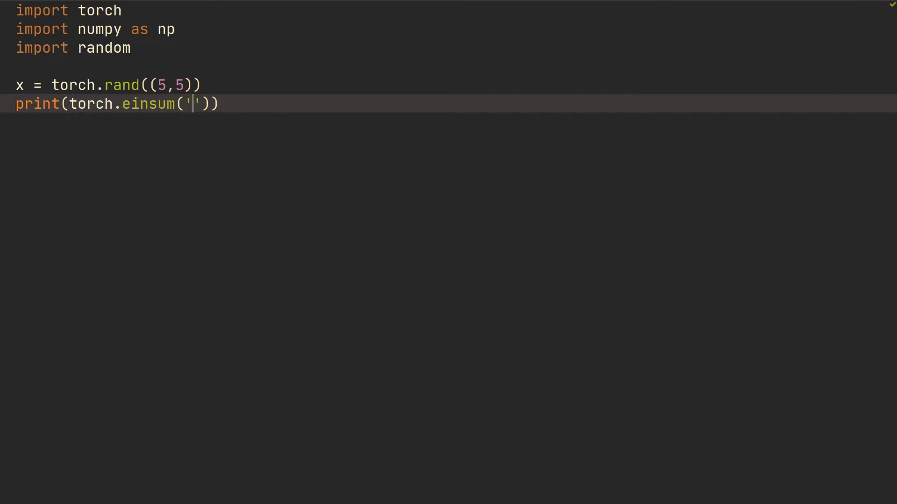
pyautogui.write('ii→')
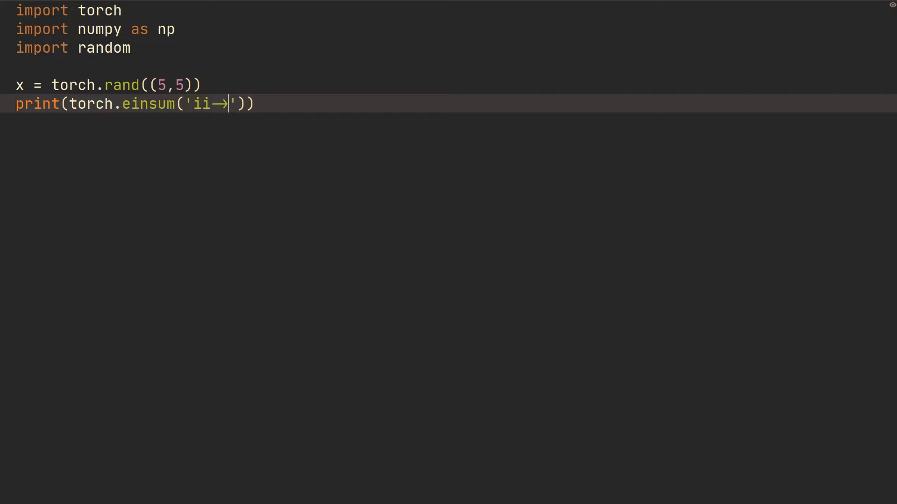
pyautogui.write(',')
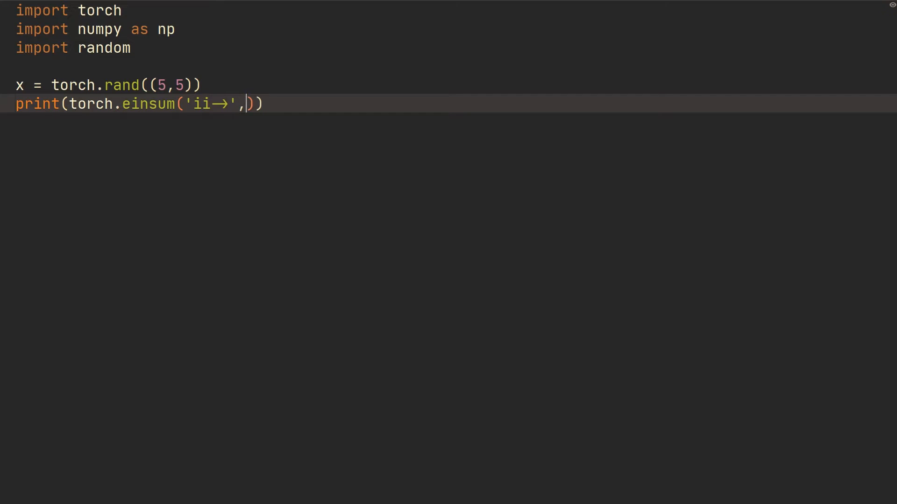
pyautogui.write('x')
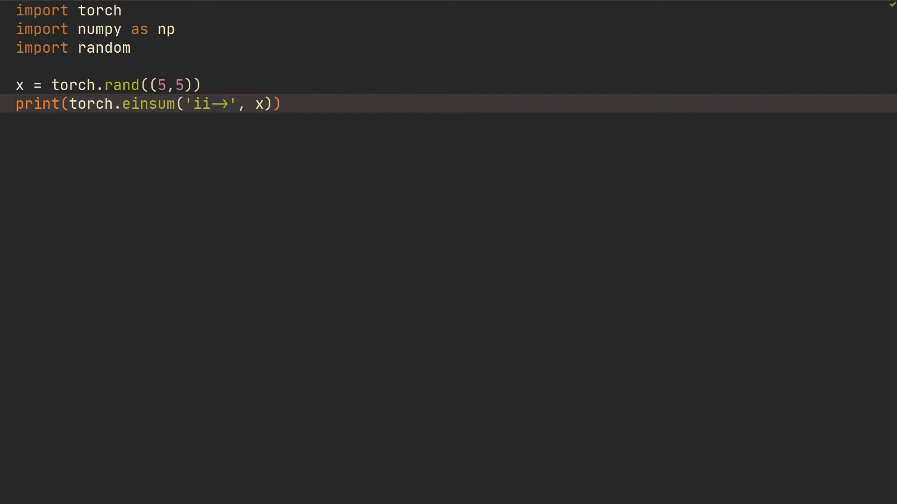
pyautogui.press('shift+f10')
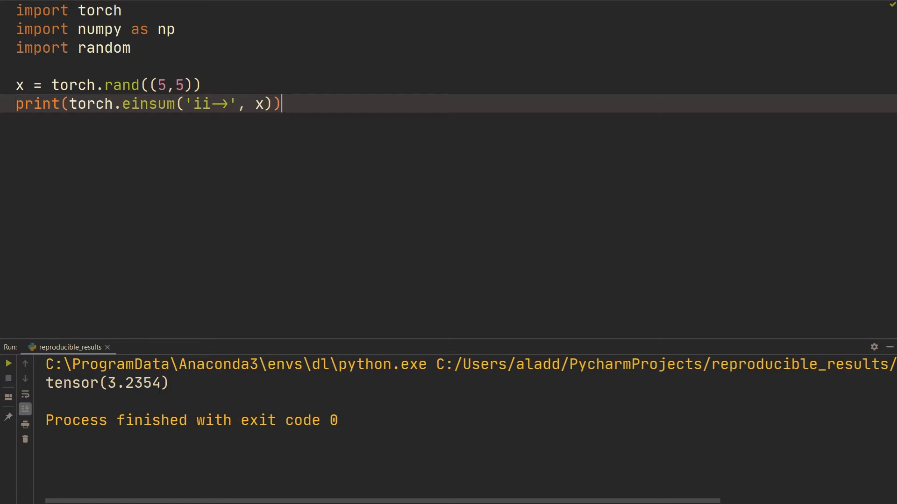
# - Place the cursor below the imports to open space for seeding code
pyautogui.click(9, 363)
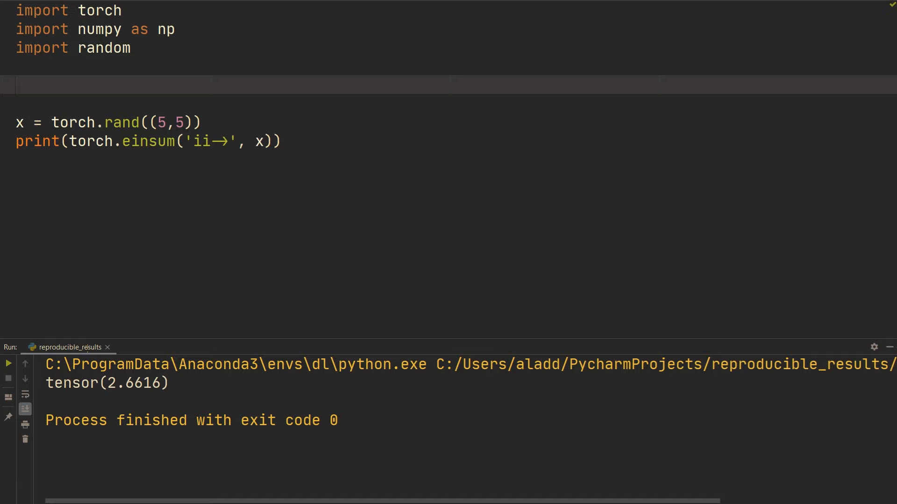
# - Define seed=42, call torch.manual_seed(seed), and rerun to print tensor(2.3801)
pyautogui.write('seed=')
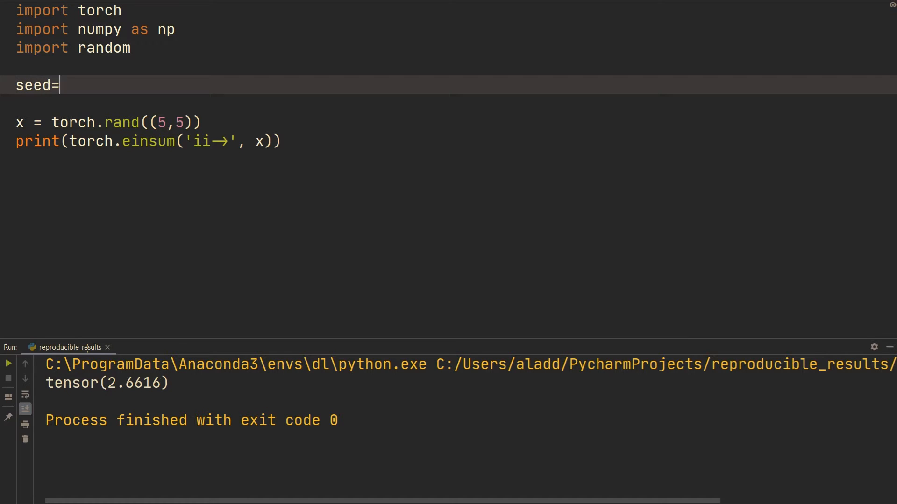
pyautogui.write('42')
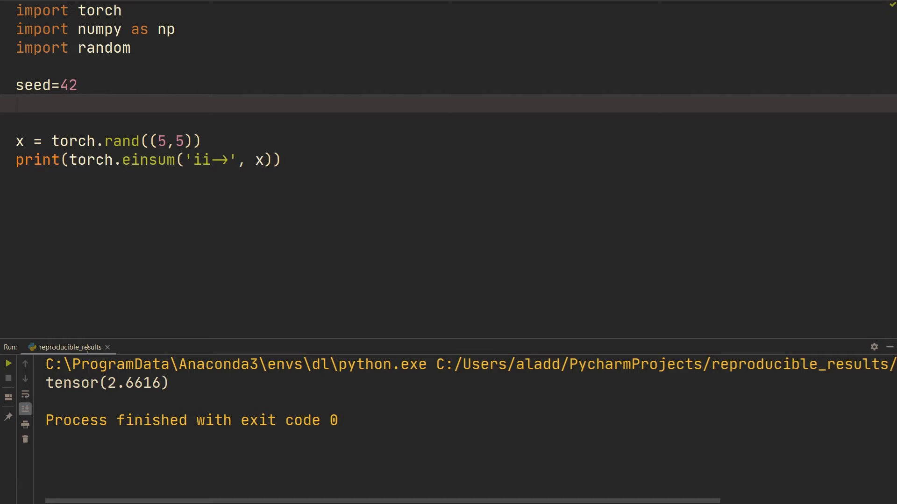
pyautogui.write('torch.')
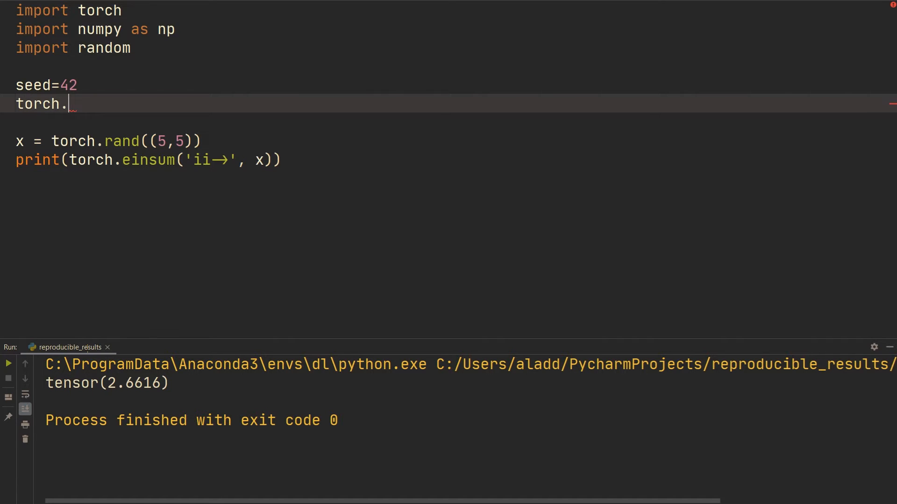
pyautogui.write('manual_seed')
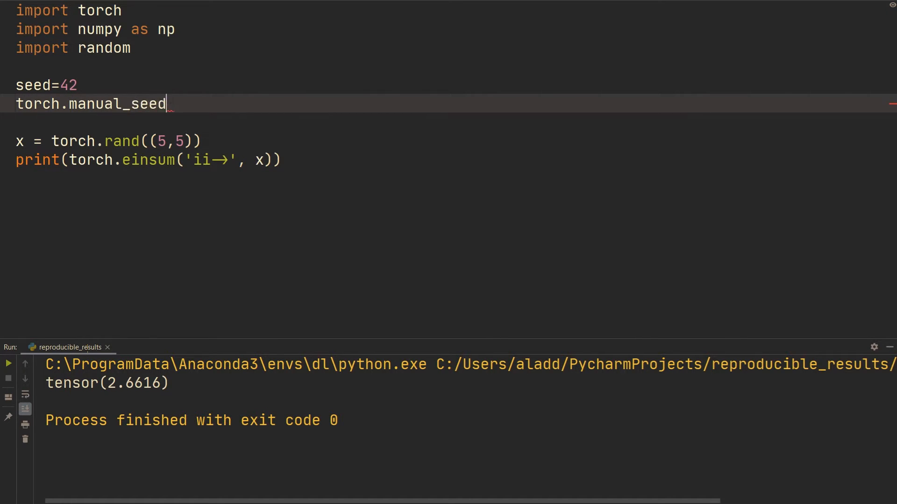
pyautogui.write('(seed)')
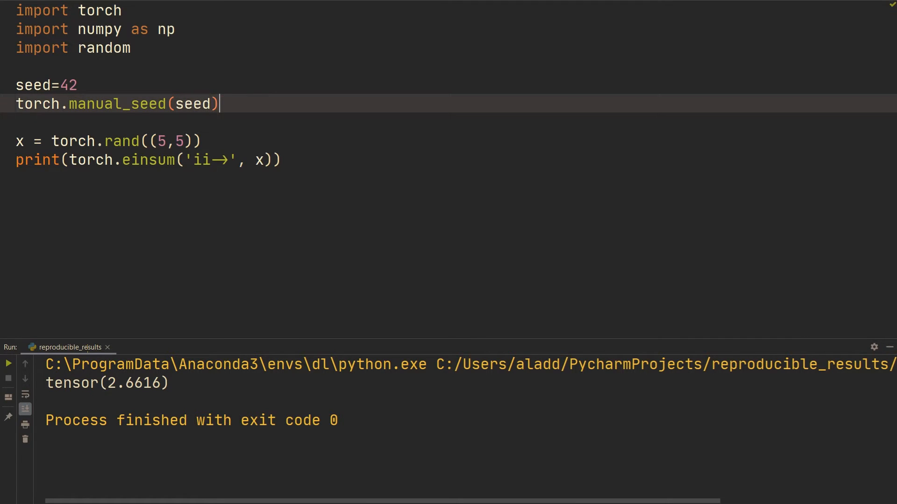
pyautogui.click(8, 363)
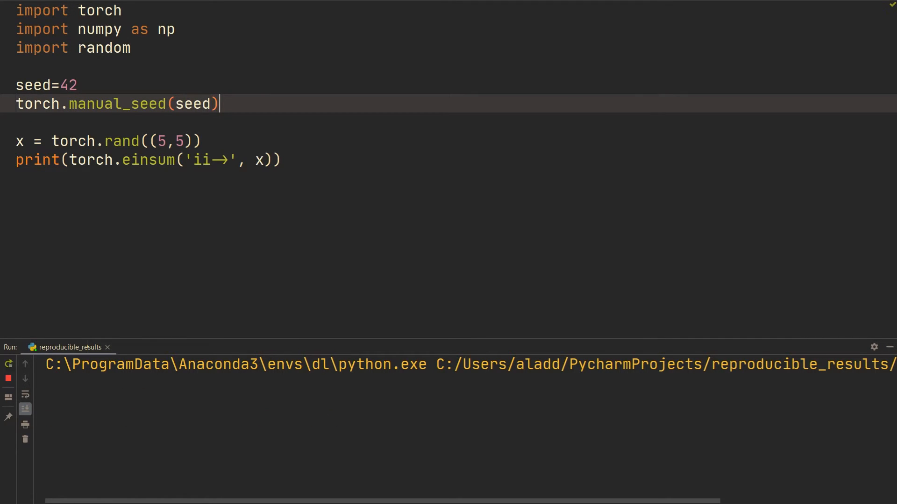
pyautogui.click(8, 363)
pyautogui.write('np.random')
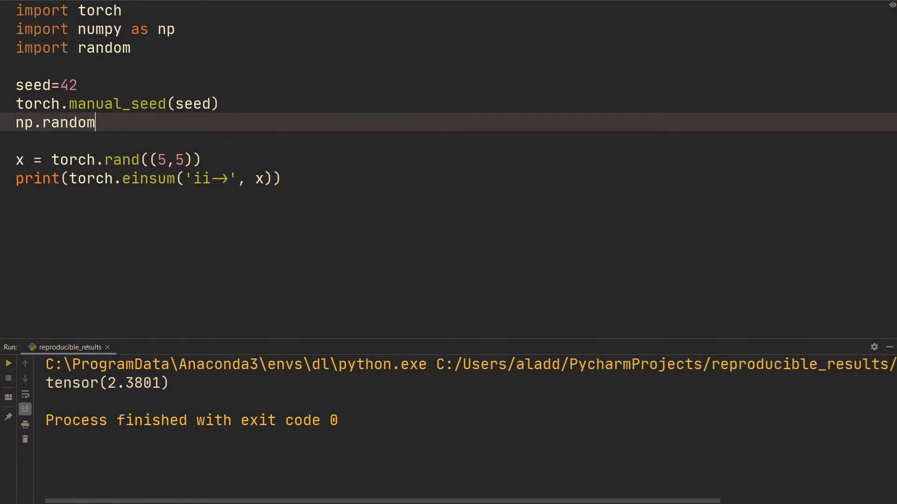
# - Add np.random.seed(seed) and random.seed(seed); the rerun still prints tensor(2.3801)
pyautogui.write('.seed(seed)')
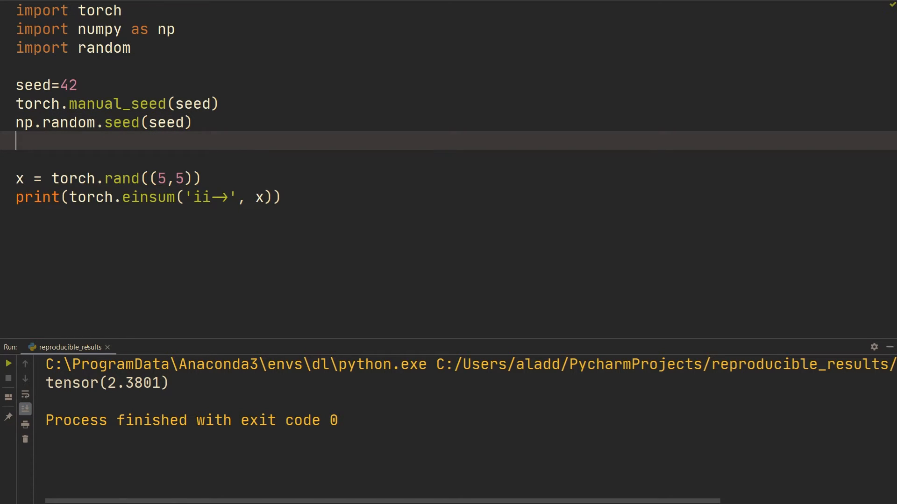
pyautogui.write('ra')
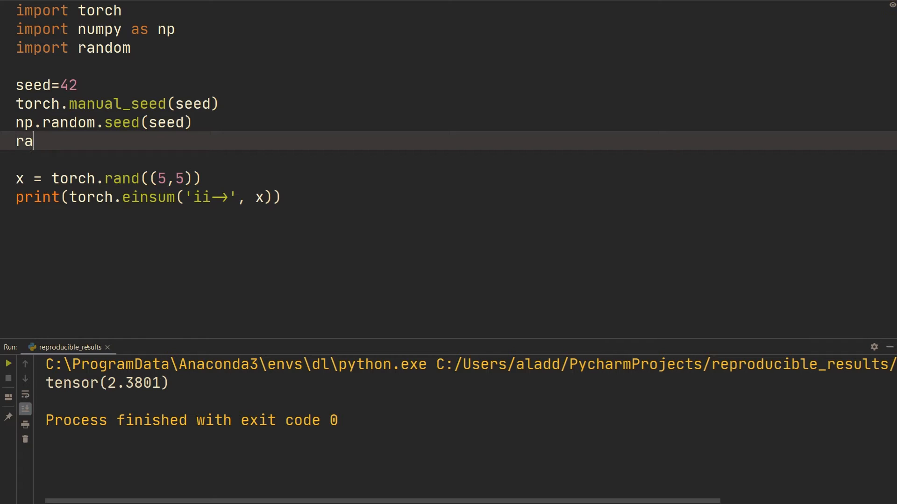
pyautogui.write('ndom.seed(seed')
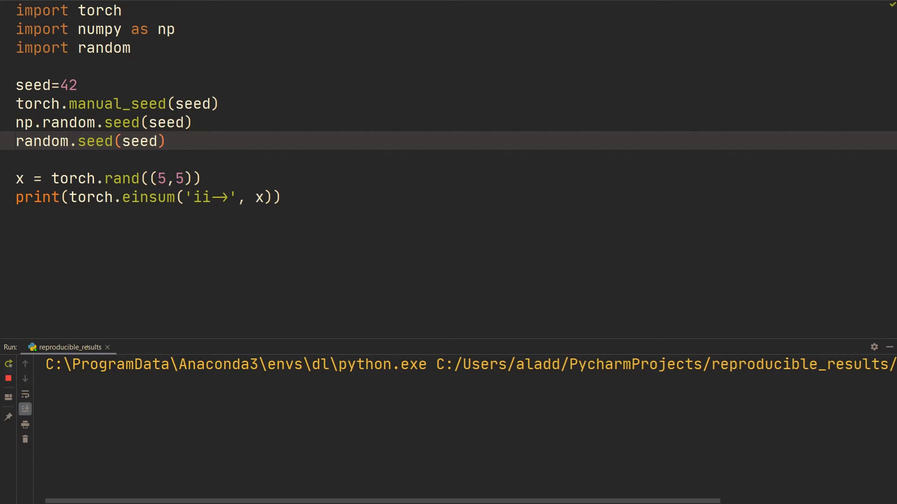
pyautogui.click(8, 364)
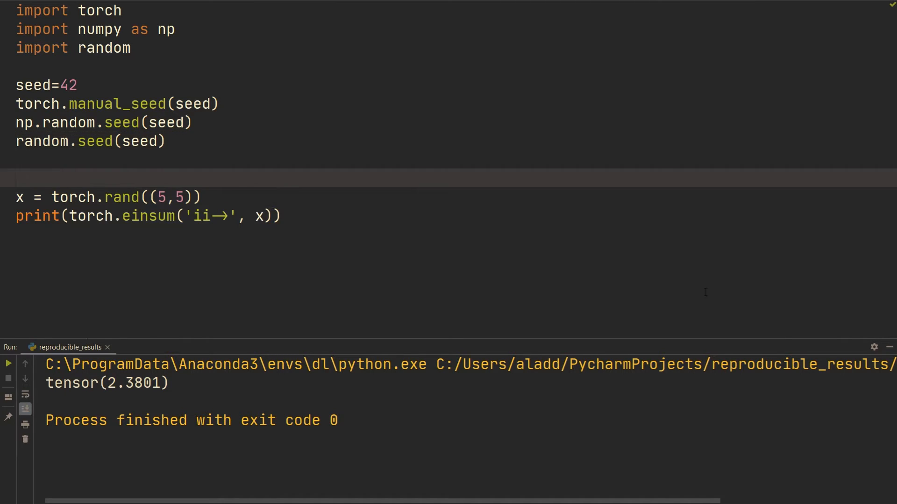
# - Write a '# if using cuda' comment followed by torch.cuda.manual_seed_all(seed)
pyautogui.write('#')
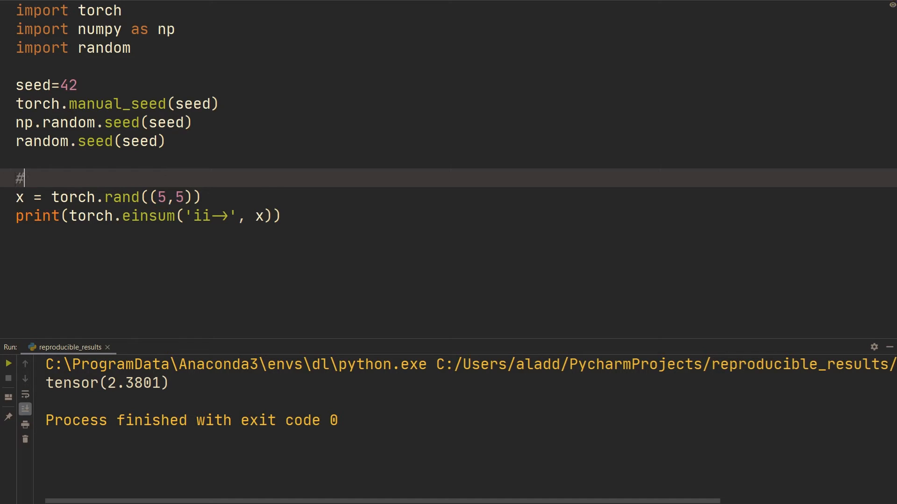
pyautogui.write('if using cuda')
pyautogui.write('t')
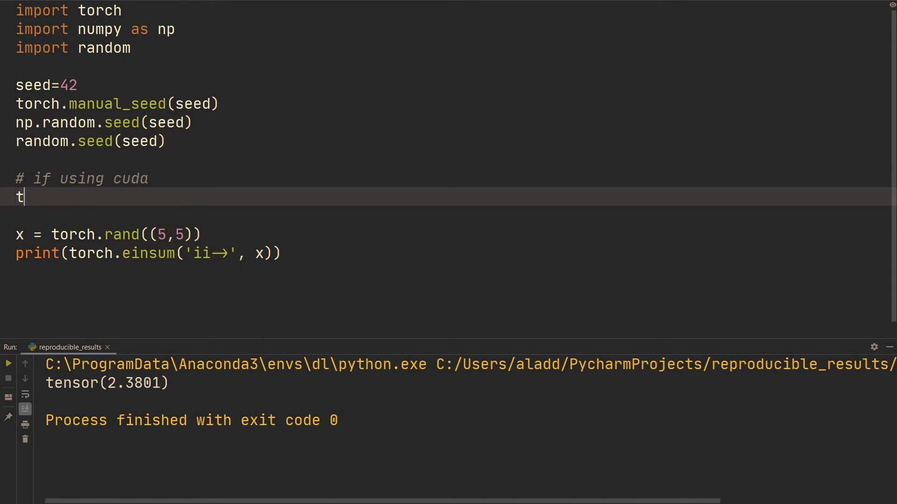
pyautogui.write('orch.cuda.manual_seed')
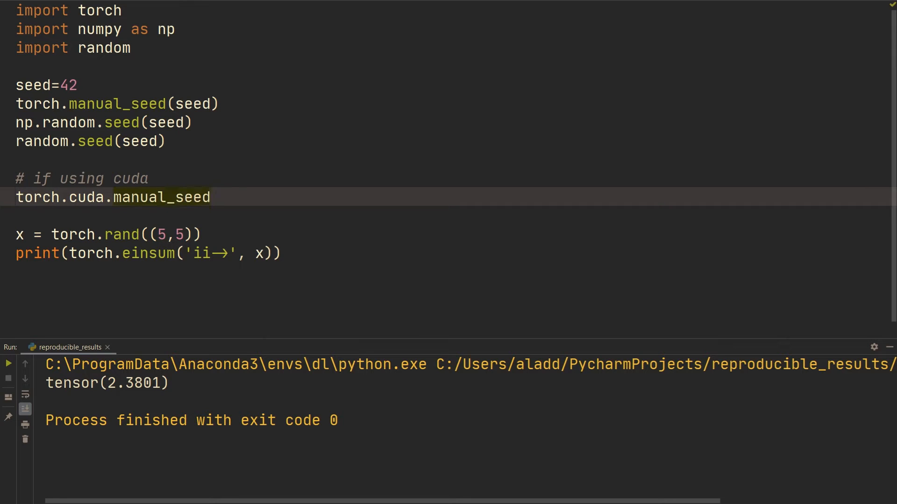
pyautogui.write('_all(seed)')
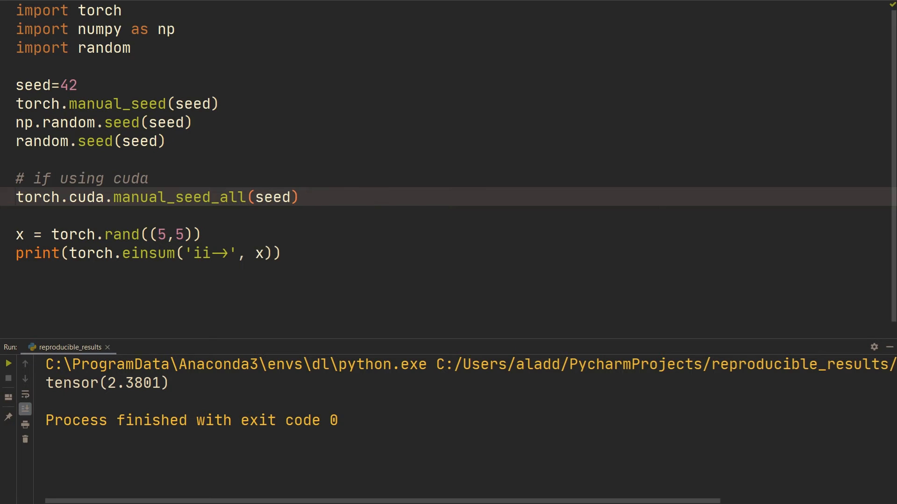
pyautogui.write('t')
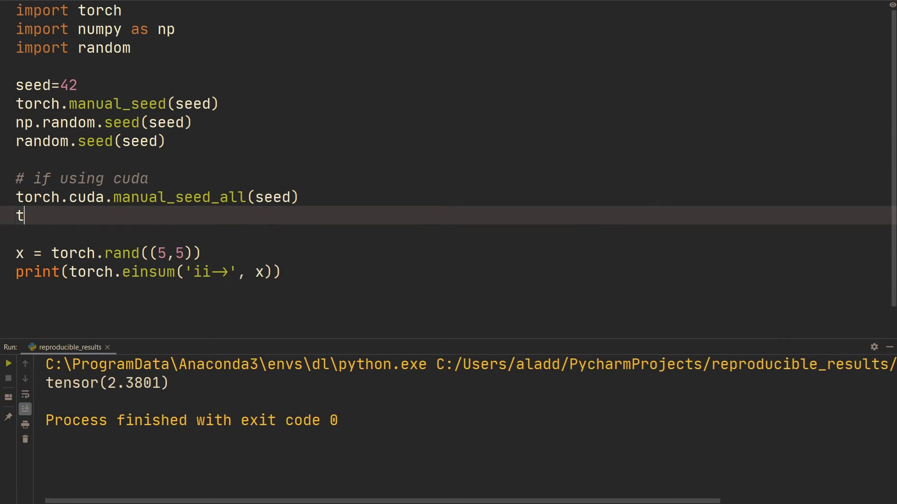
# - Set torch.backends.cudnn.deterministic = True and torch.backends.cudnn.benchmark = False
pyautogui.write('orch.backends')
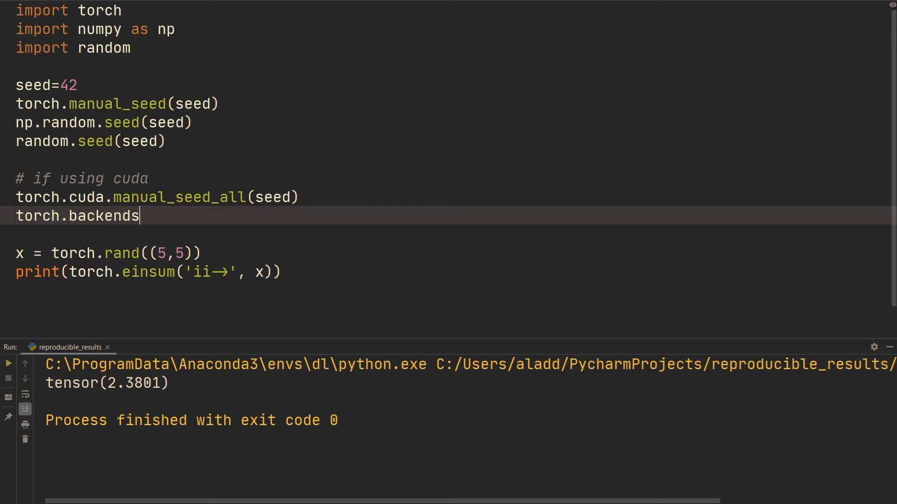
pyautogui.write('.cudnn.deterministic = True')
pyautogui.write('torch.')
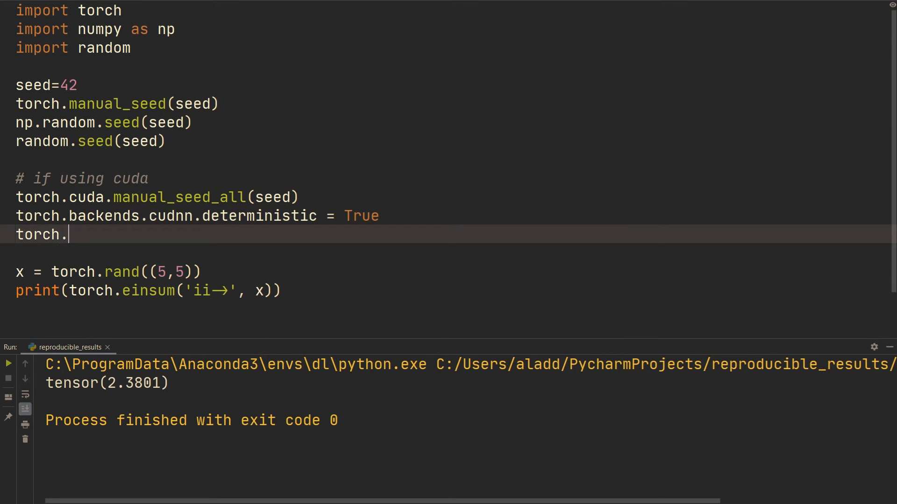
pyautogui.write('backends.cudnn.b')
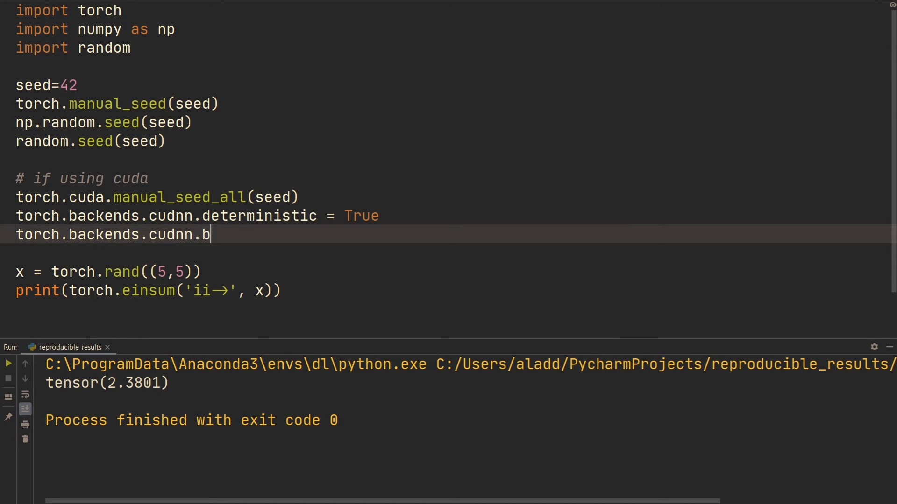
pyautogui.write('enchmark = False')
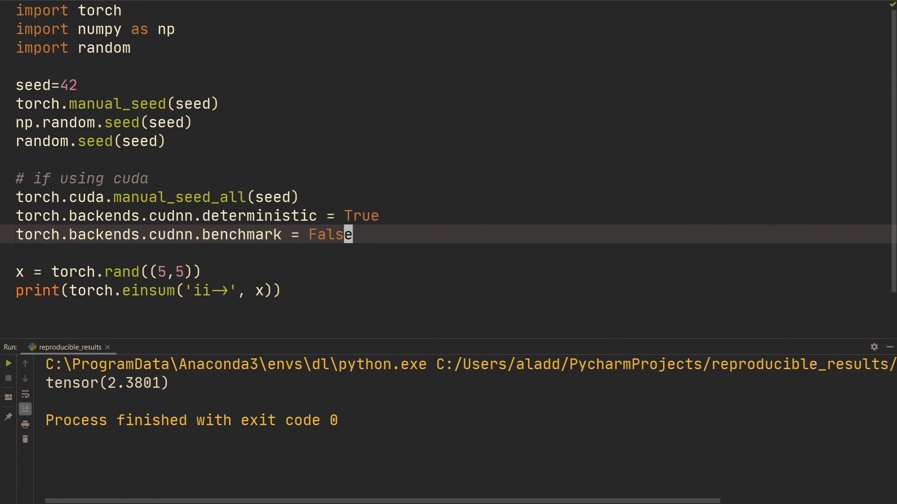
pyautogui.moveTo(731, 248)
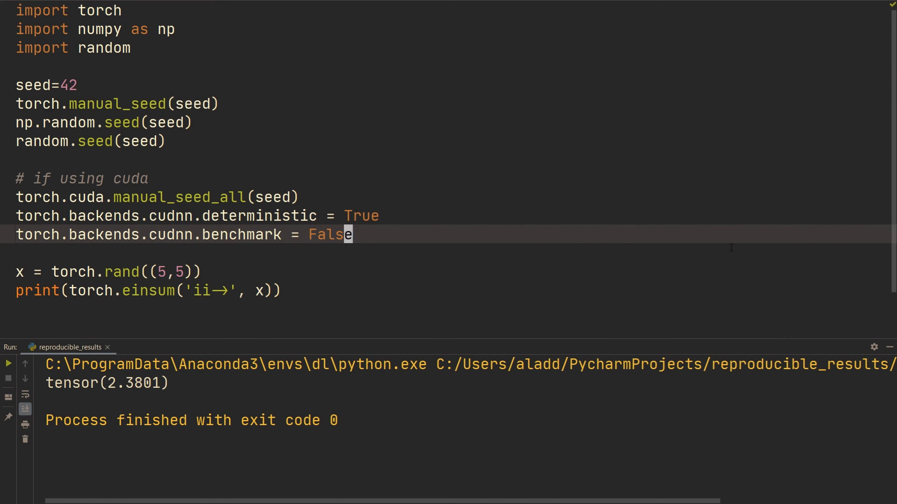